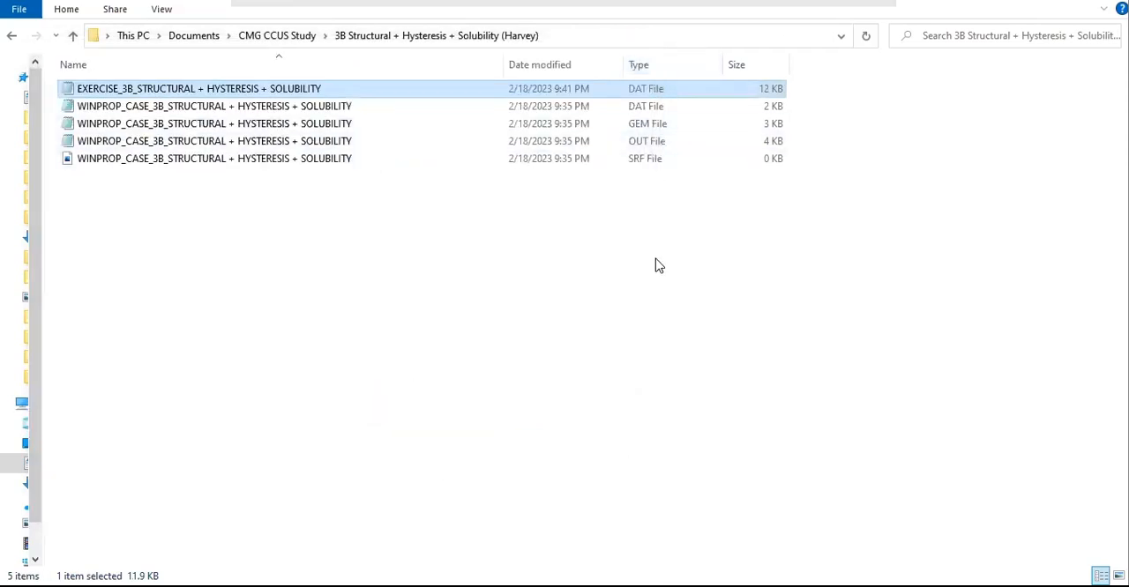
mouse_move(705, 297)
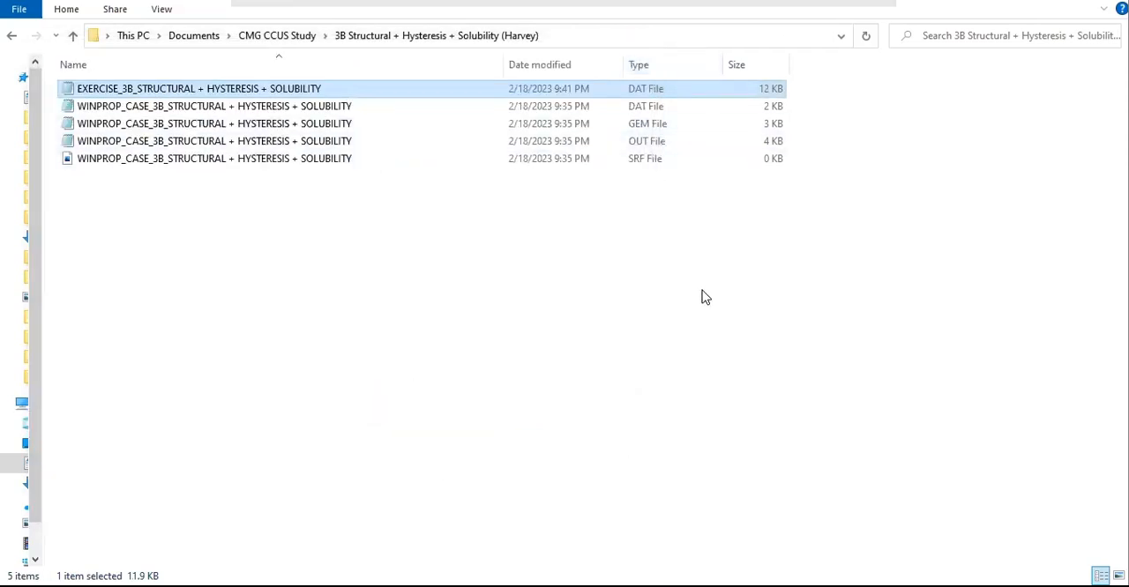
mouse_move(335, 94)
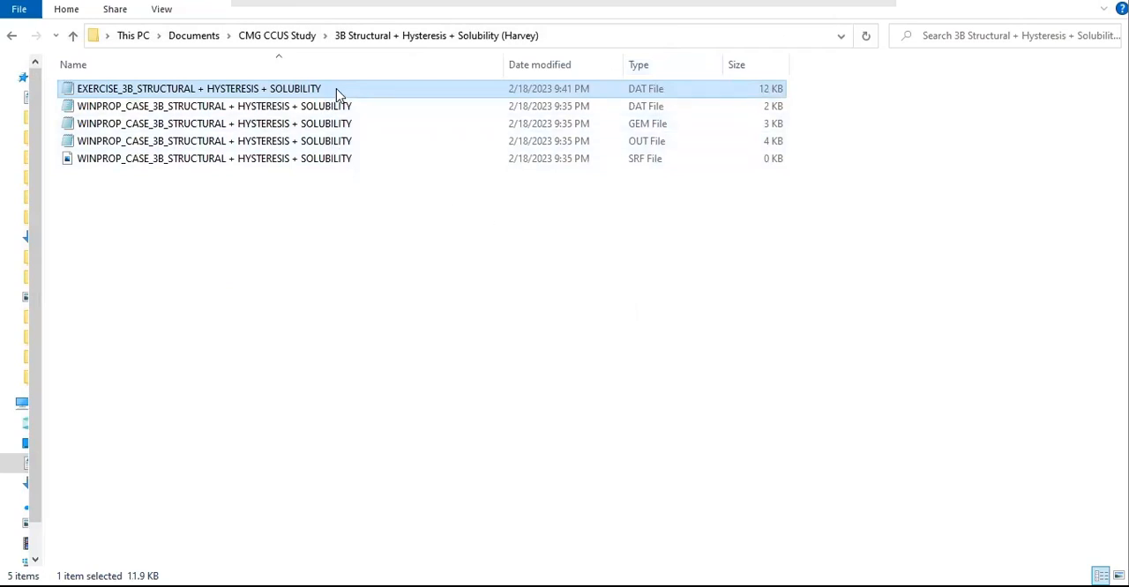
mouse_move(361, 93)
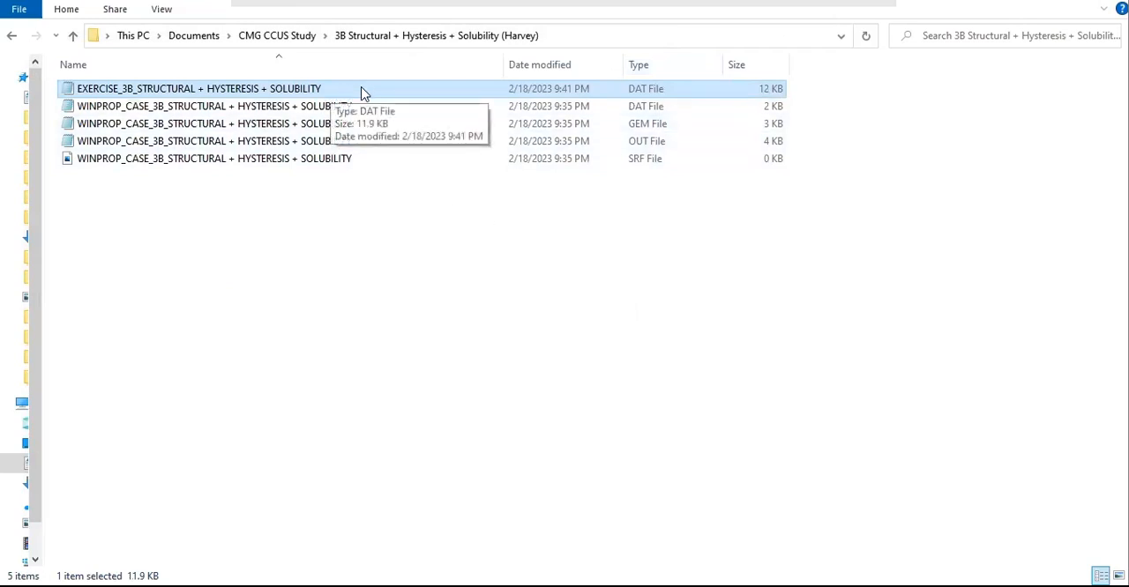
mouse_move(363, 100)
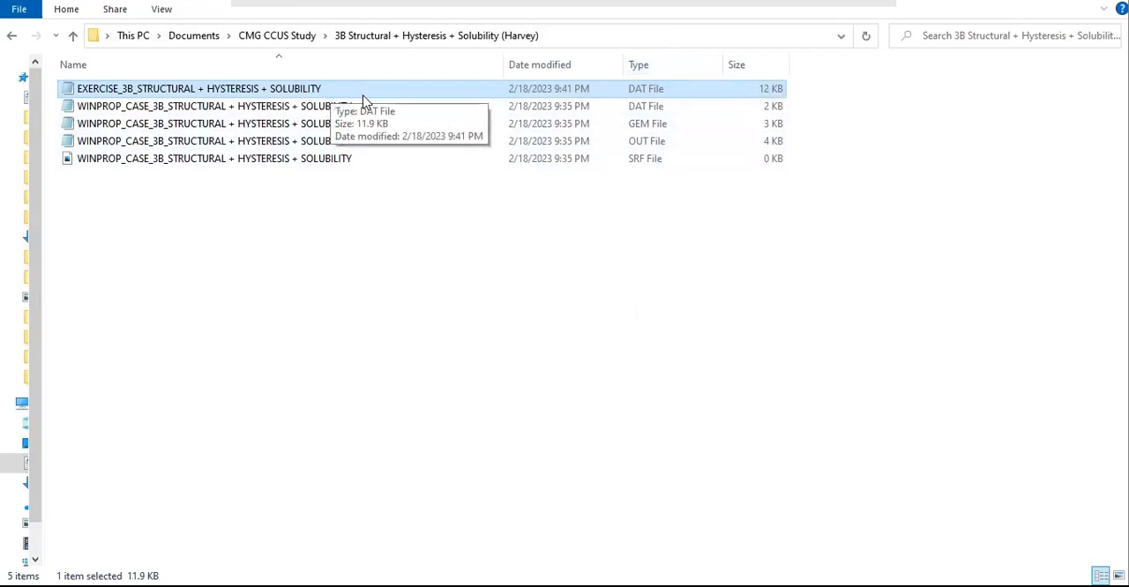
mouse_move(361, 106)
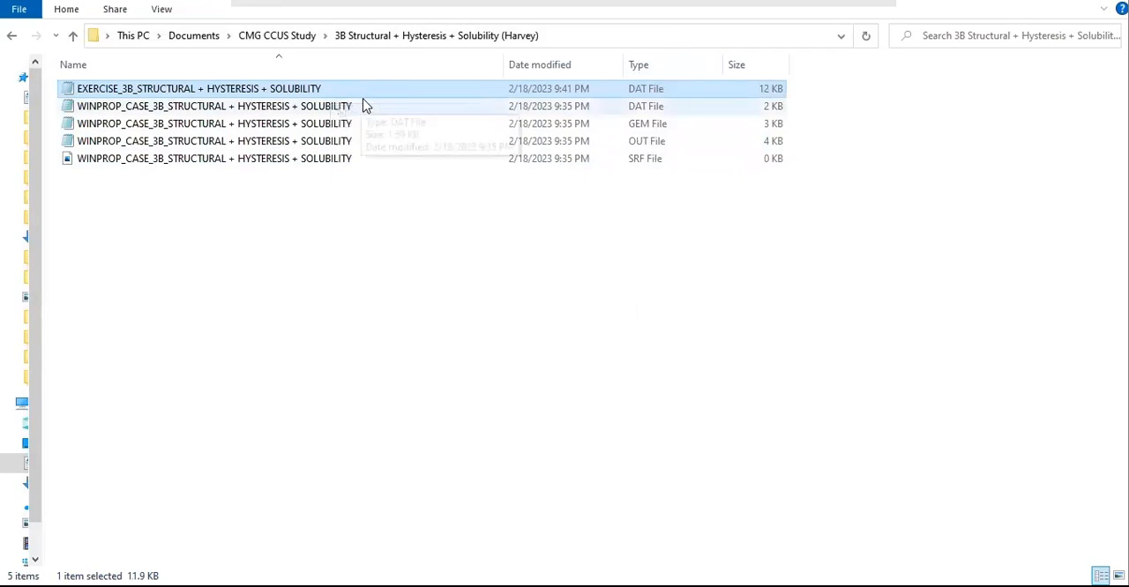
mouse_move(408, 115)
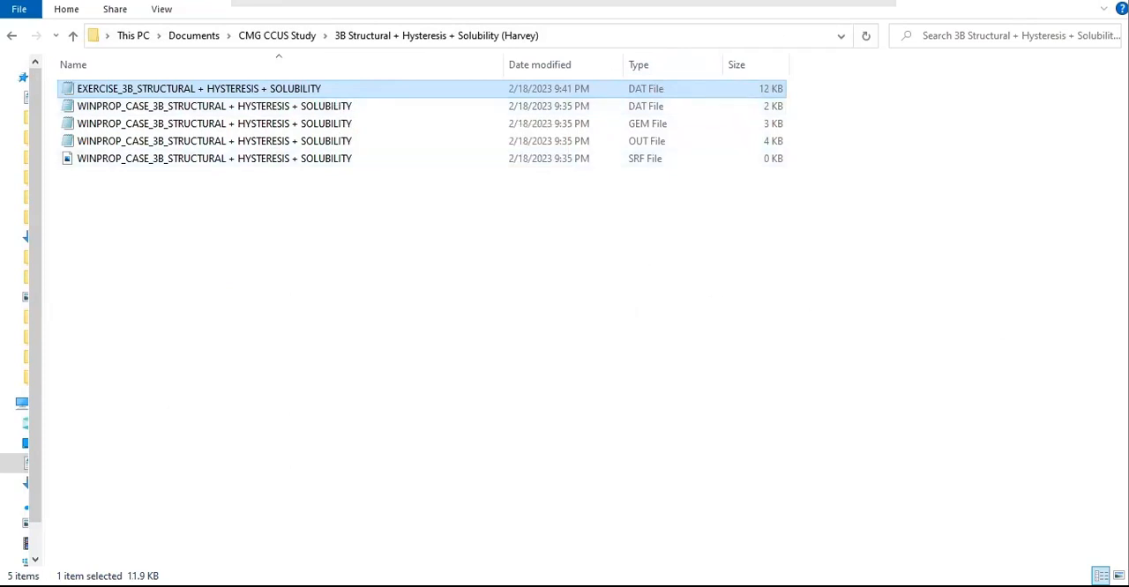
mouse_move(669, 191)
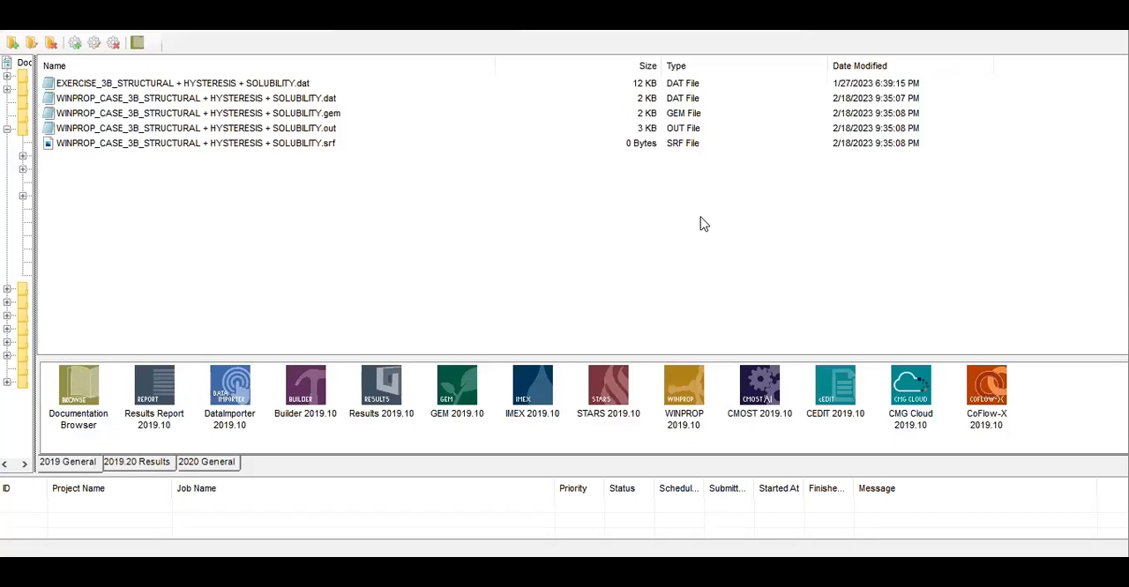
mouse_move(268, 91)
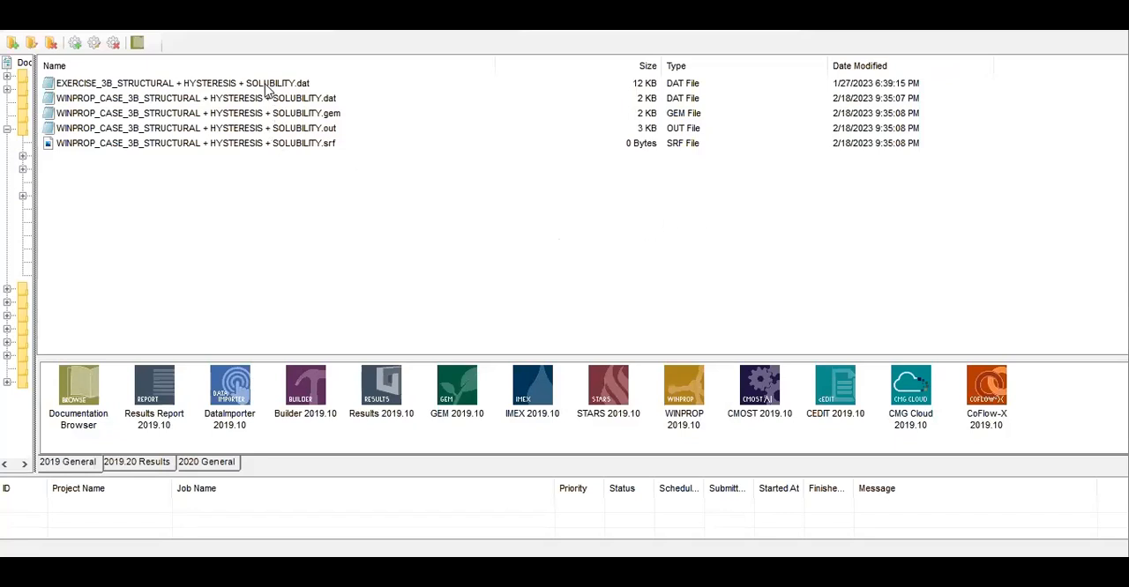
- Submit the EXERCISE_3B .dat file as a GEM 2019.10 job on the local scheduler
click(176, 83)
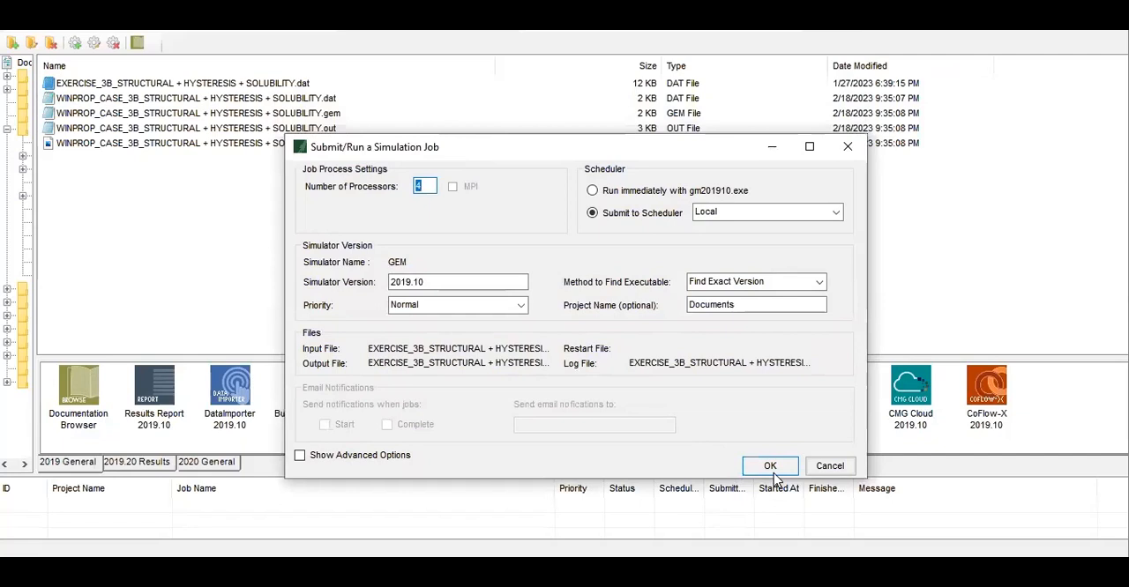
click(770, 466)
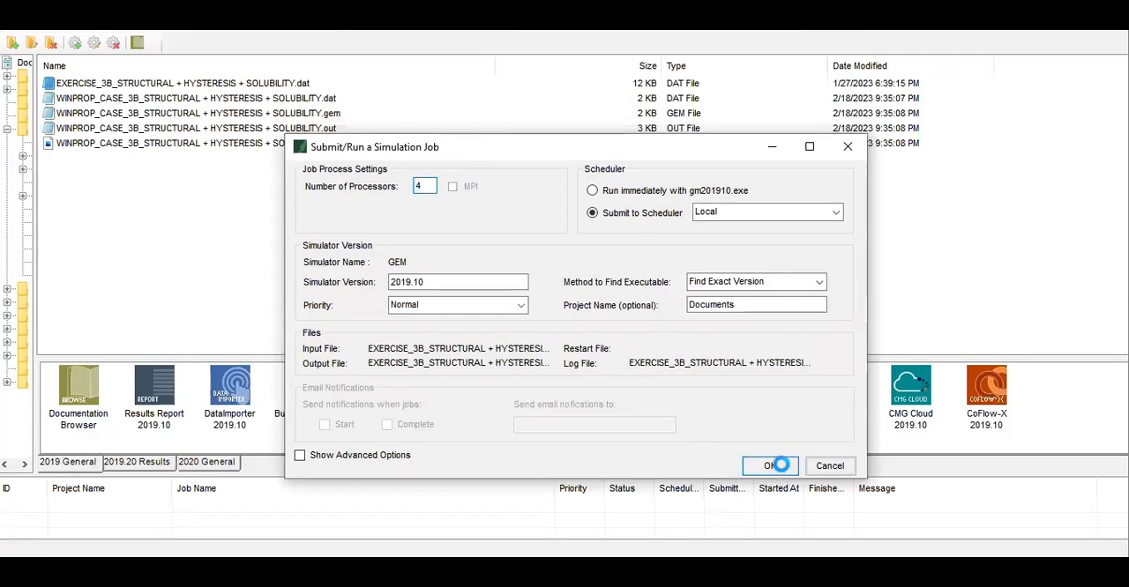
click(770, 466)
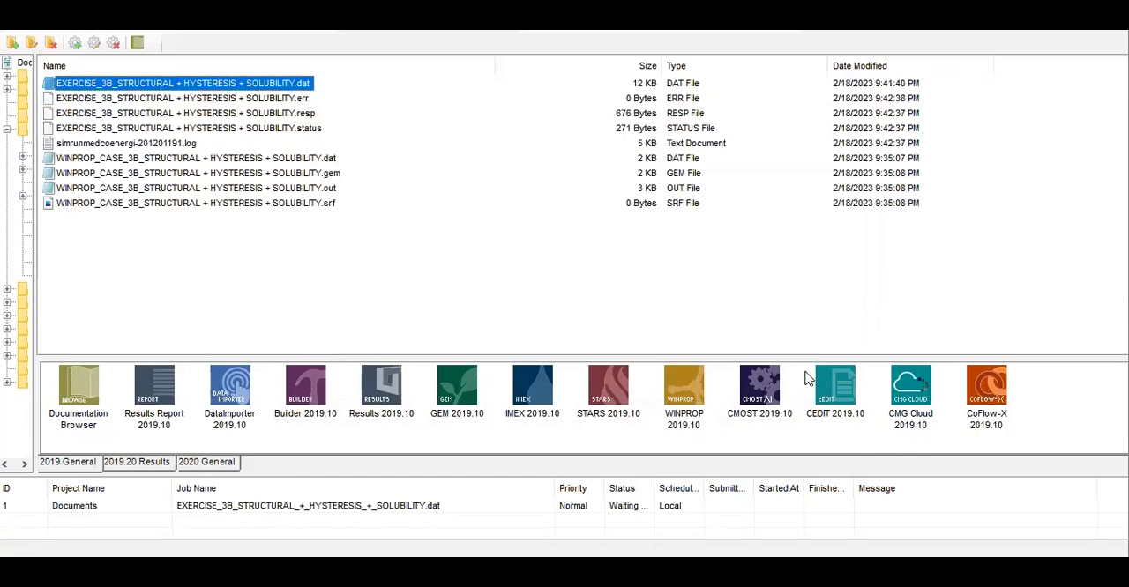
mouse_move(181, 93)
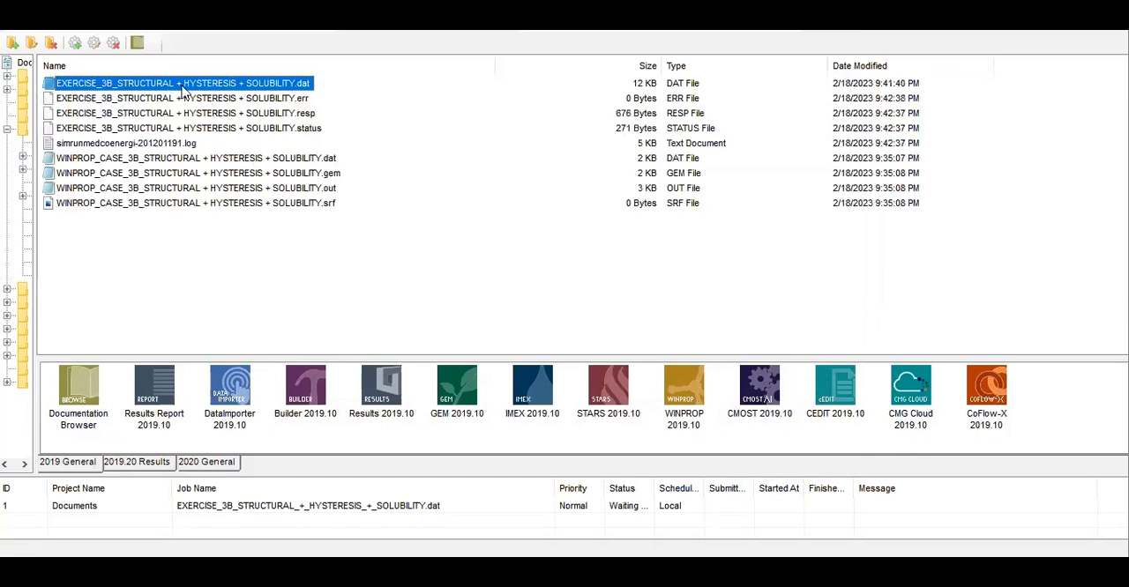
mouse_move(225, 115)
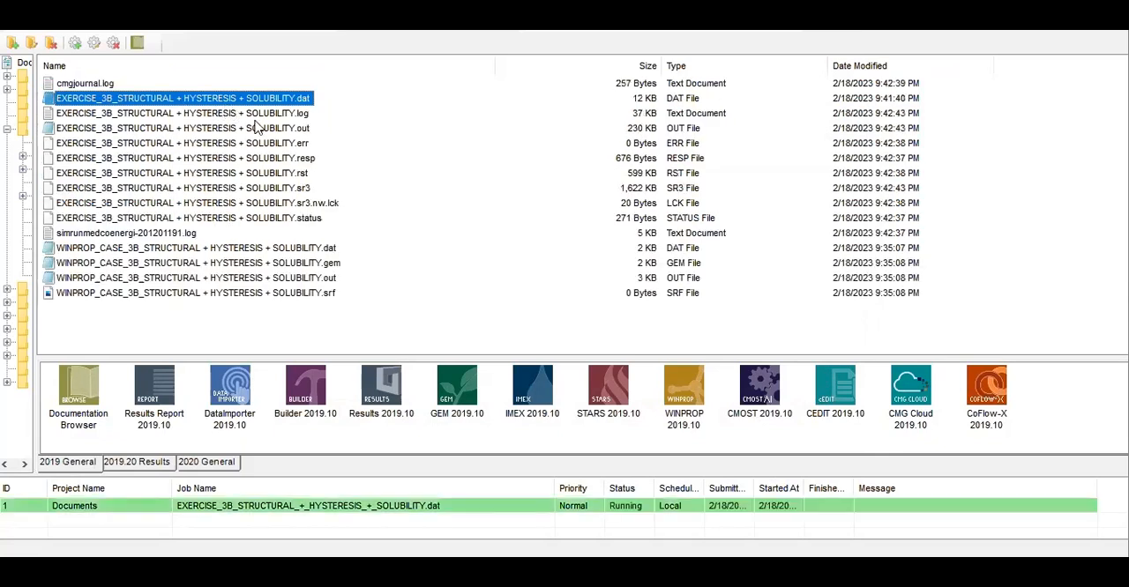
mouse_move(679, 507)
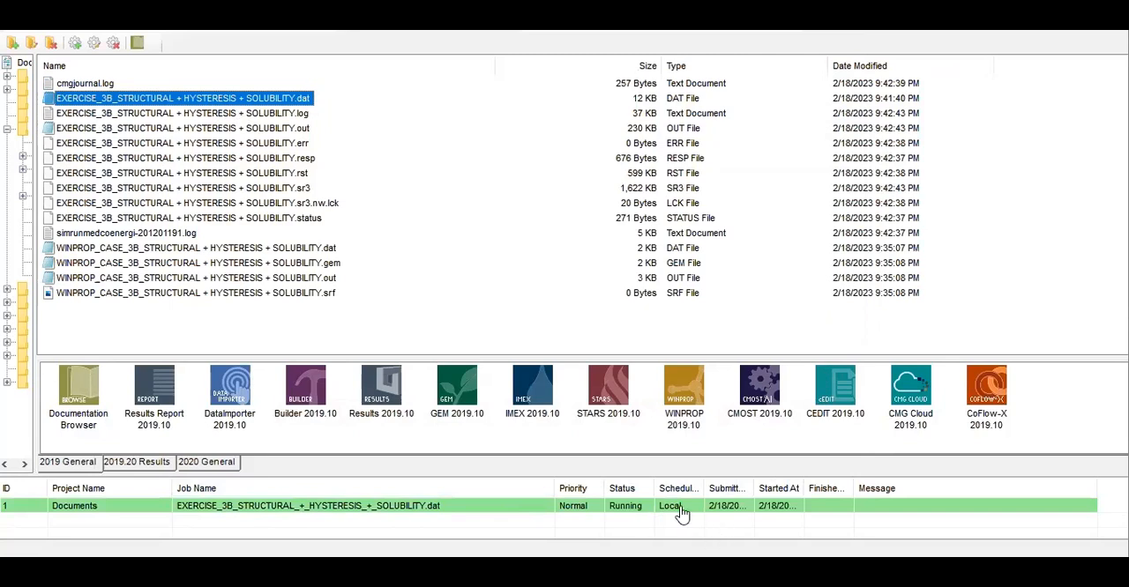
mouse_move(739, 335)
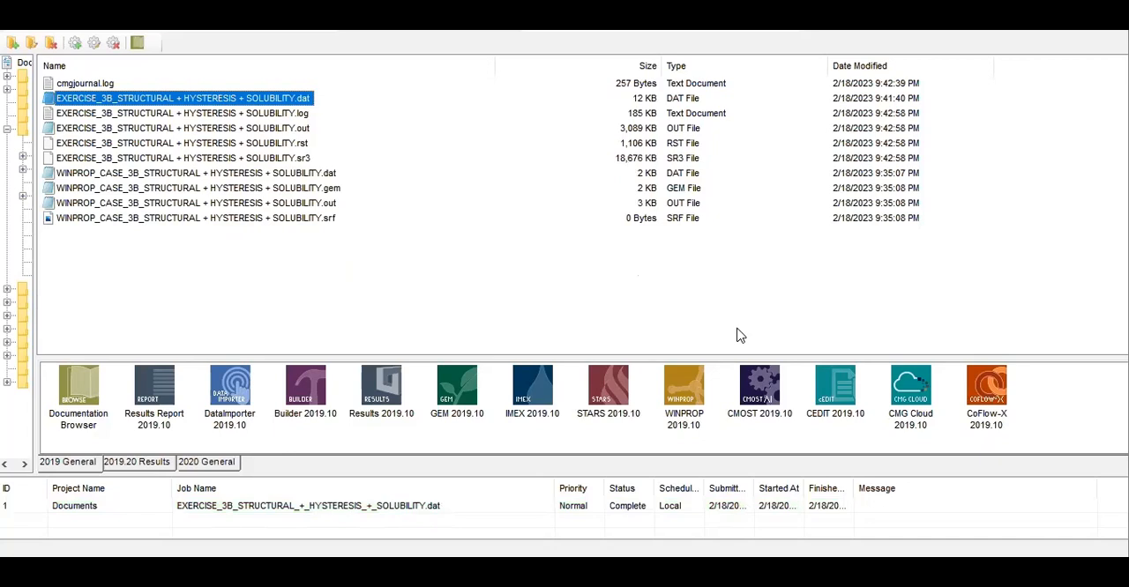
- Once the GEM run completes, deselect the data file and pick the EXERCISE_3B .out file
click(298, 290)
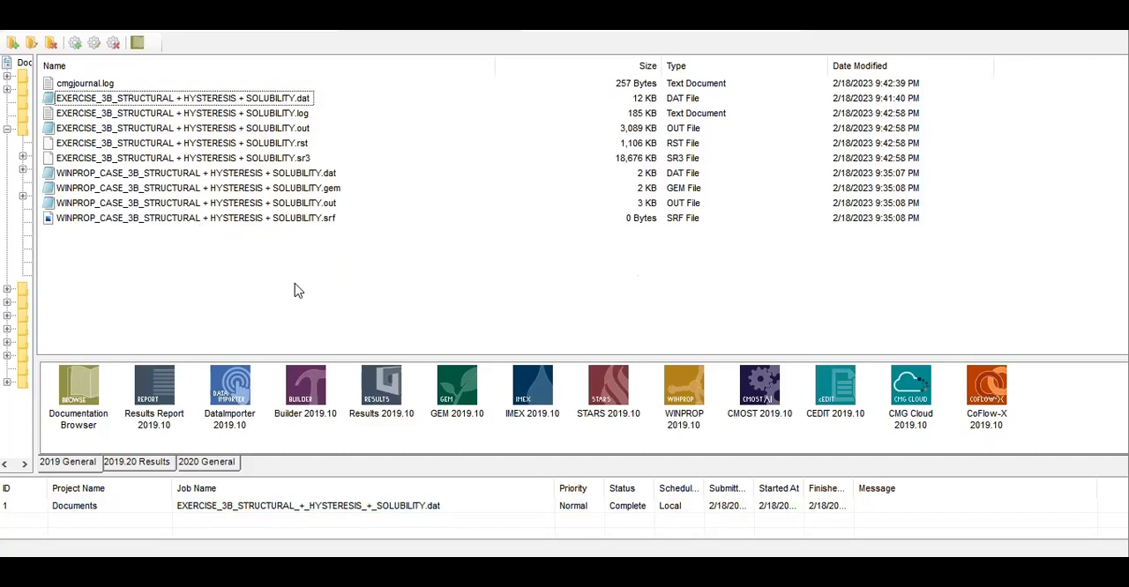
mouse_move(298, 234)
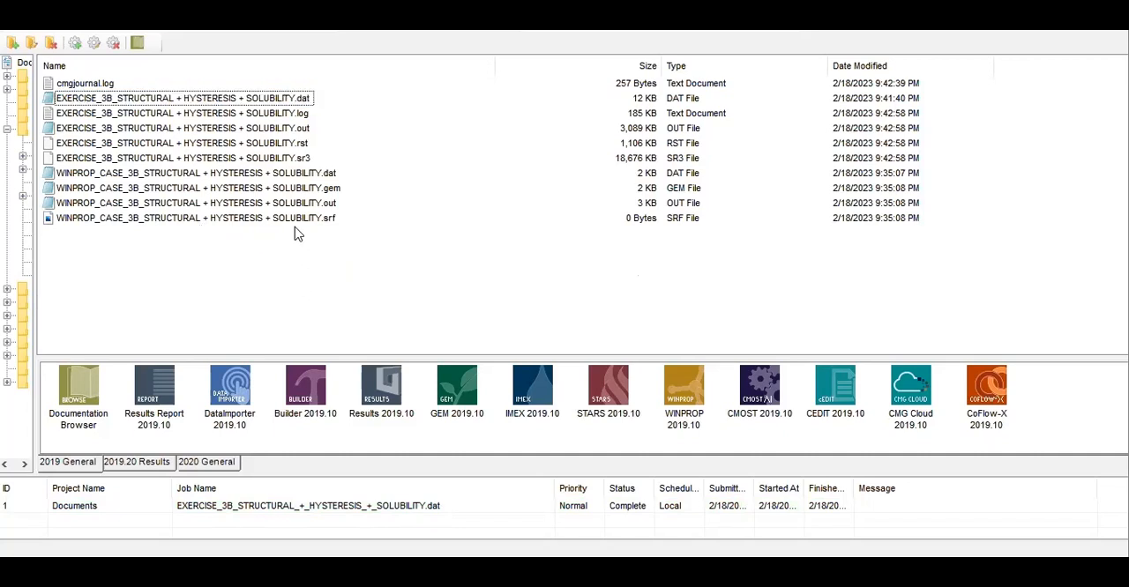
mouse_move(185, 128)
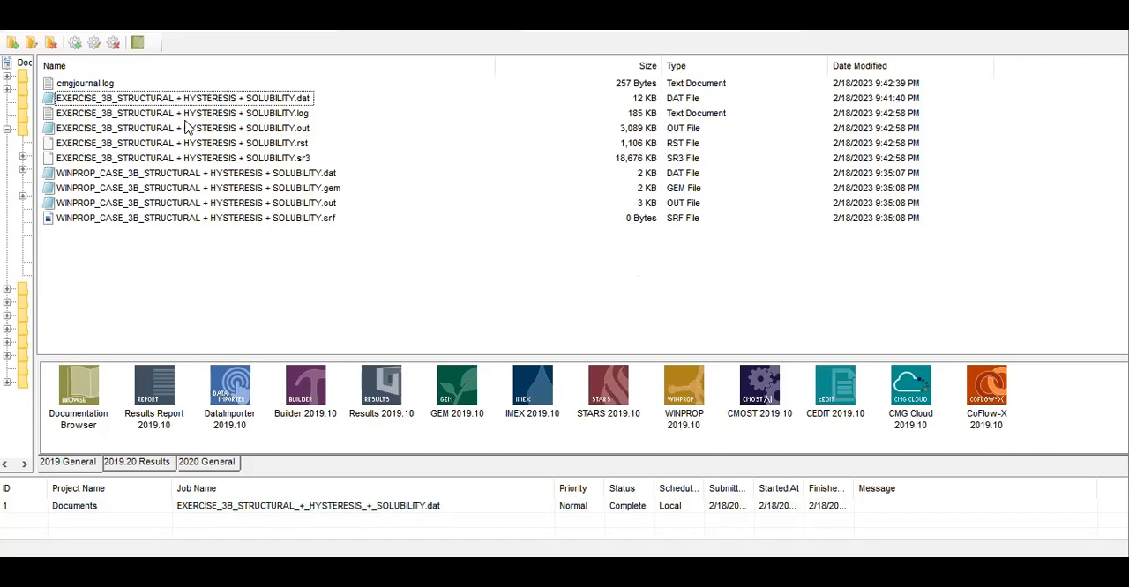
click(177, 128)
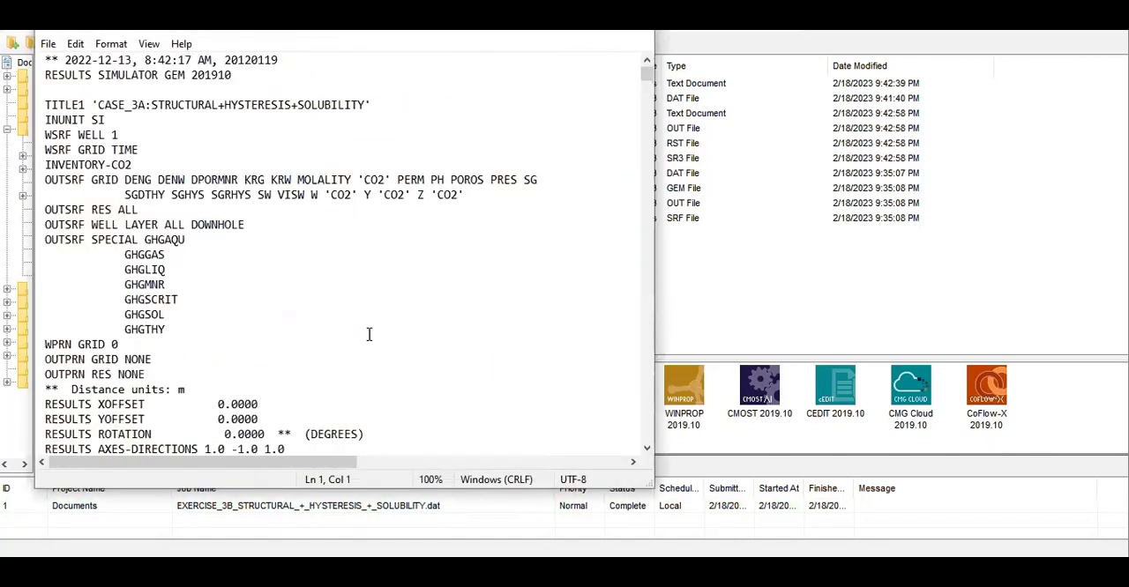
mouse_move(304, 36)
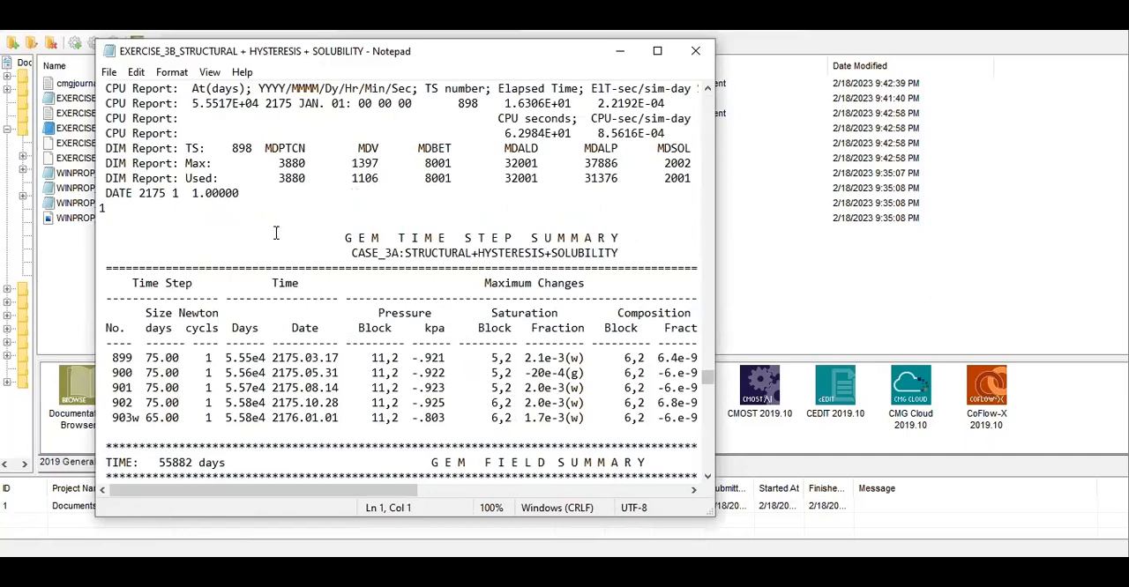
- Highlight the CO2 Storage Amounts in Reservoir table near the end of the 3B output
scroll(down, 3)
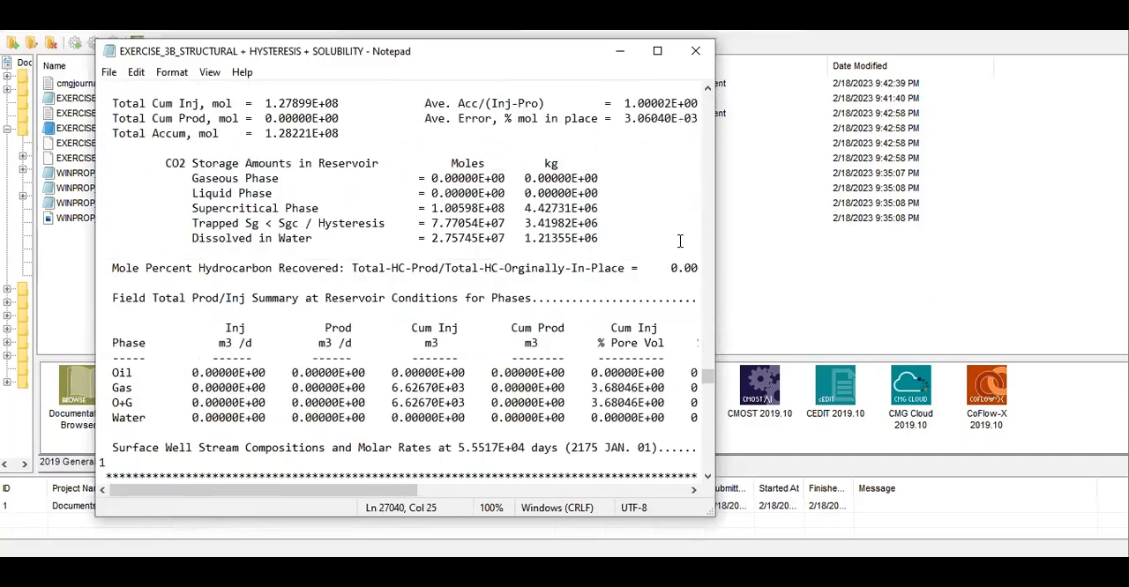
drag(321, 223, 312, 239)
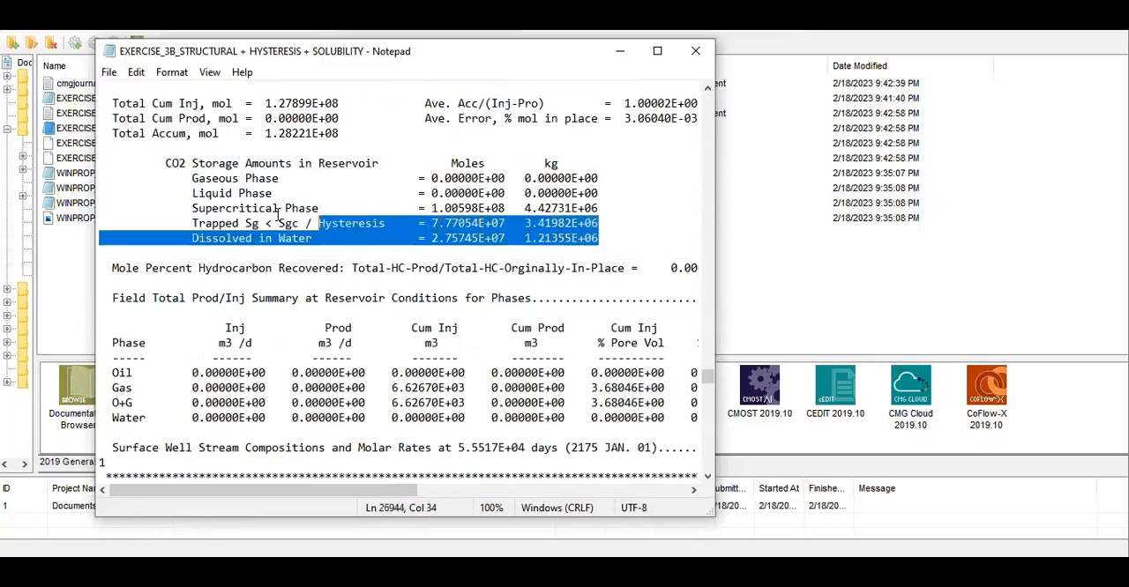
drag(308, 222, 212, 162)
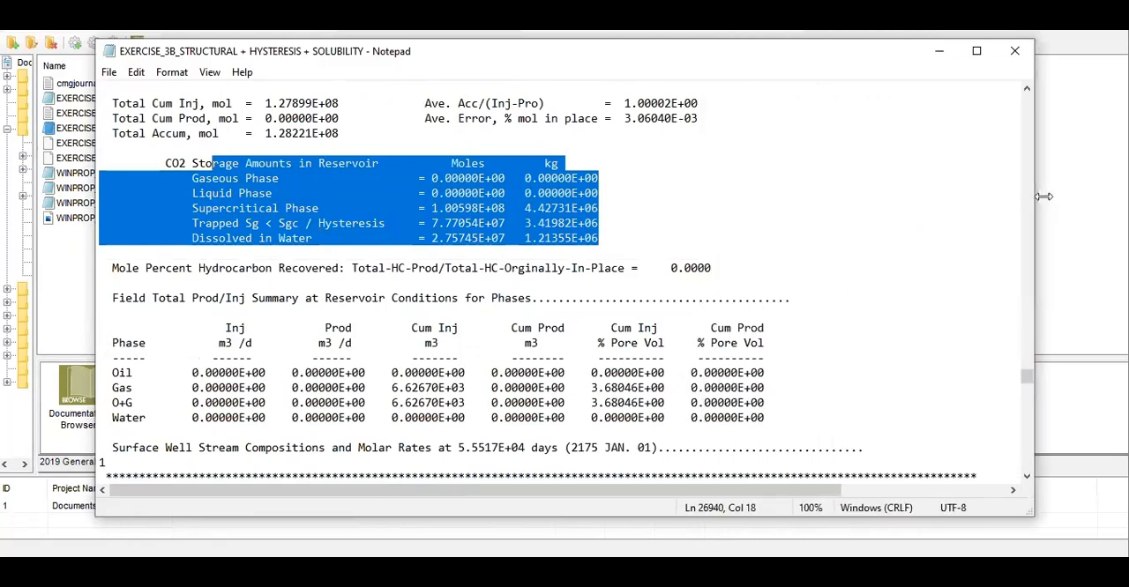
- Review the surrounding 3B output, then minimize Notepad to return to the launcher
scroll(up, 3)
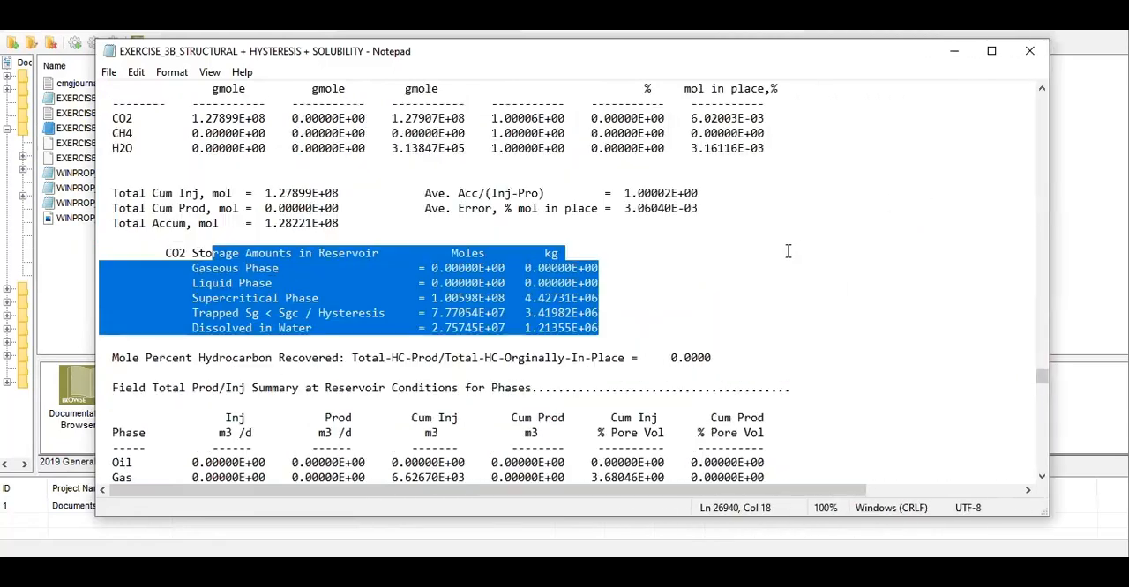
scroll(up, 3)
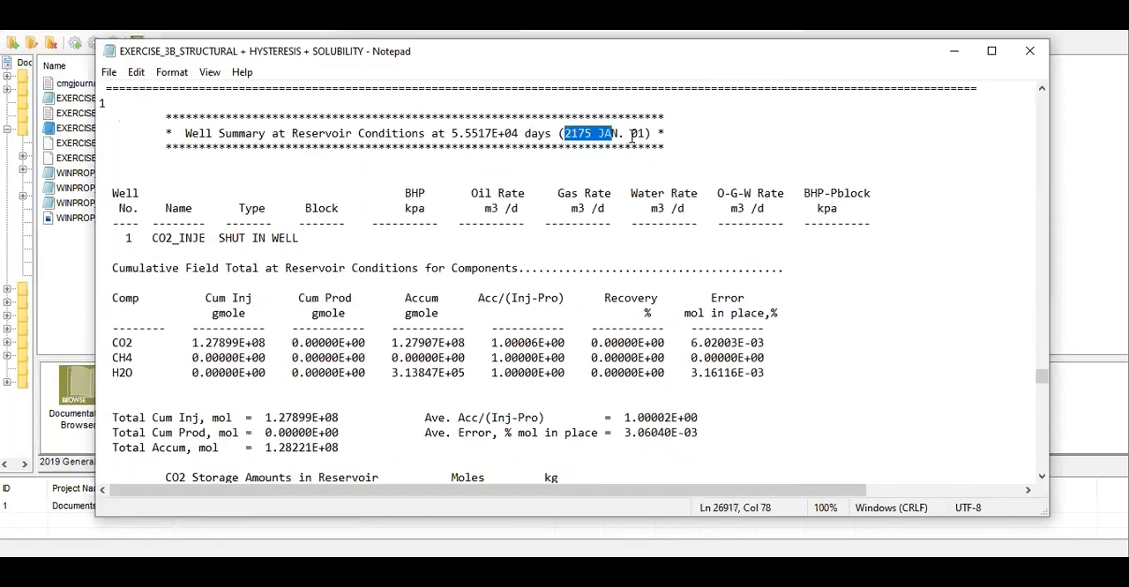
scroll(down, 3)
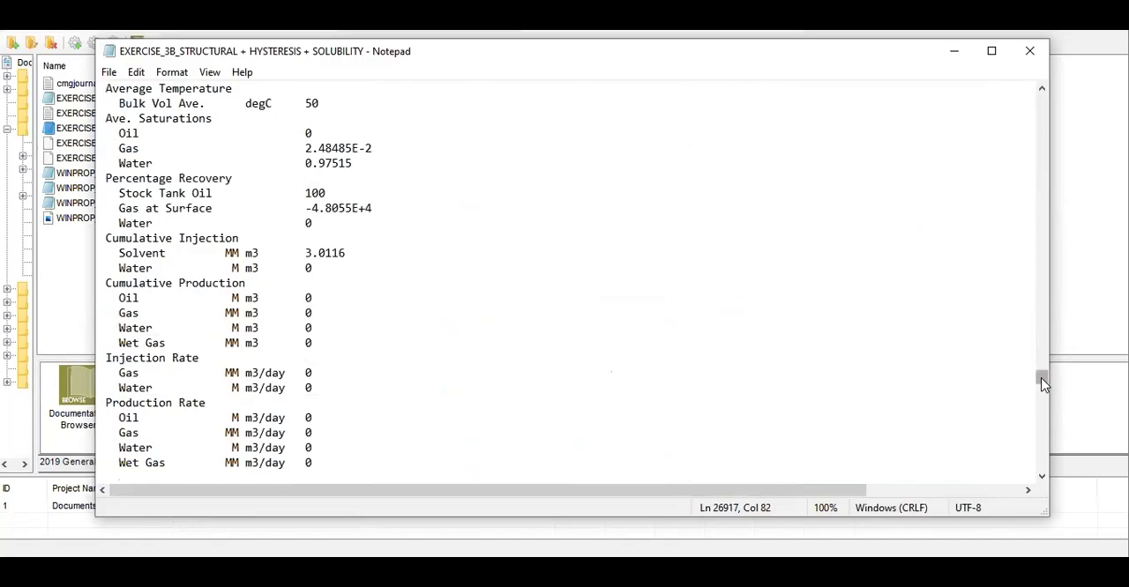
scroll(down, 3)
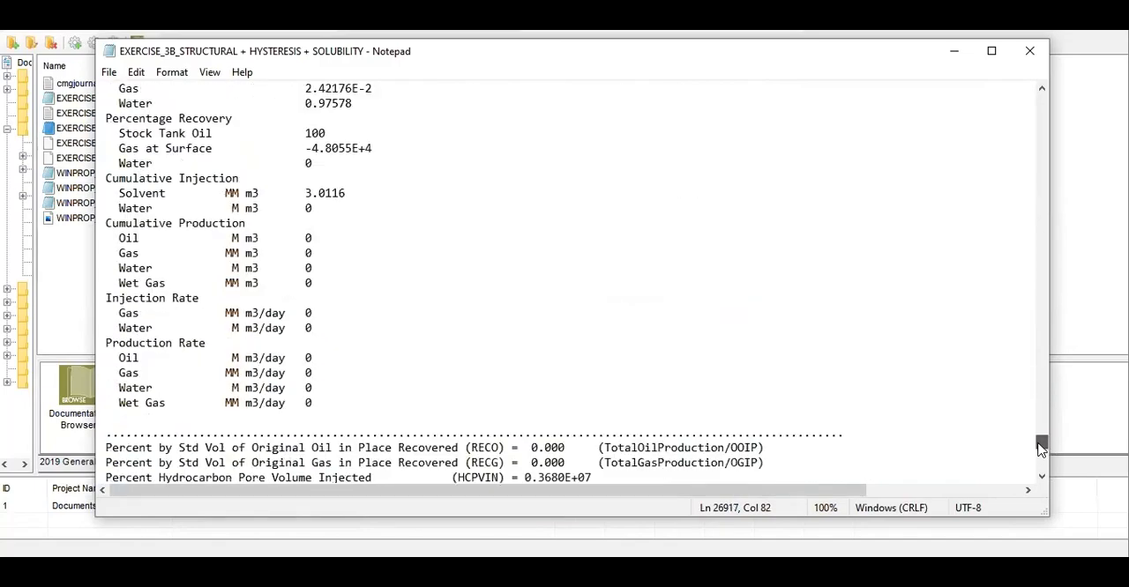
scroll(down, 3)
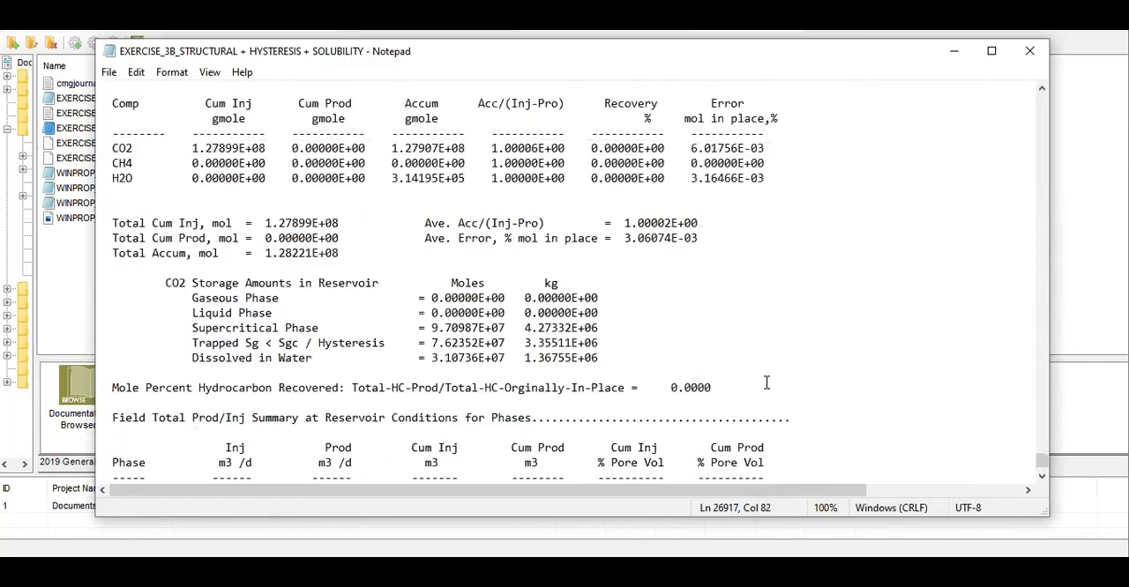
scroll(up, 3)
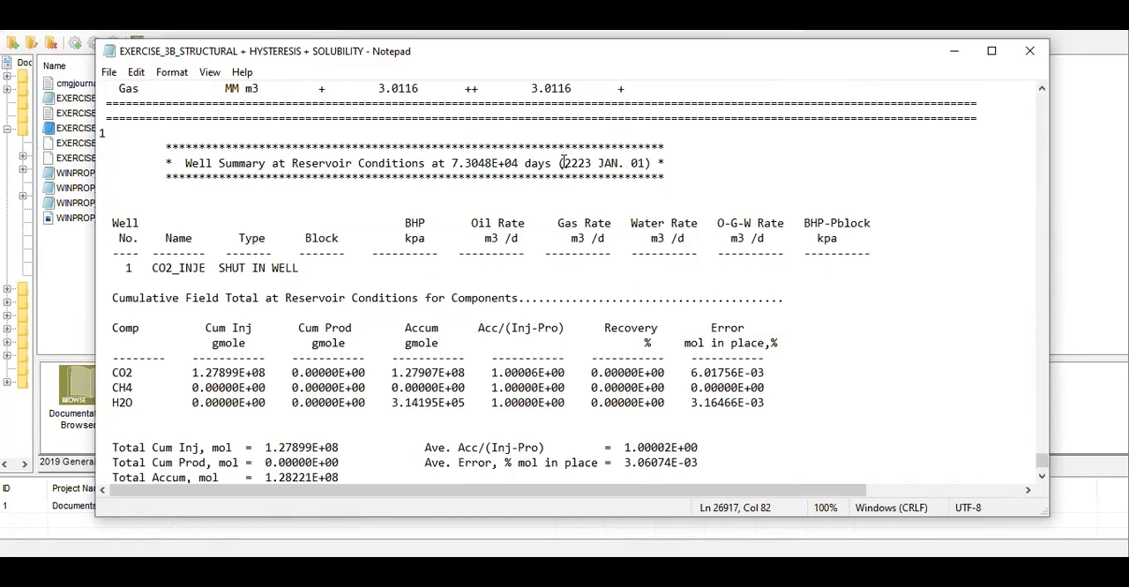
scroll(down, 3)
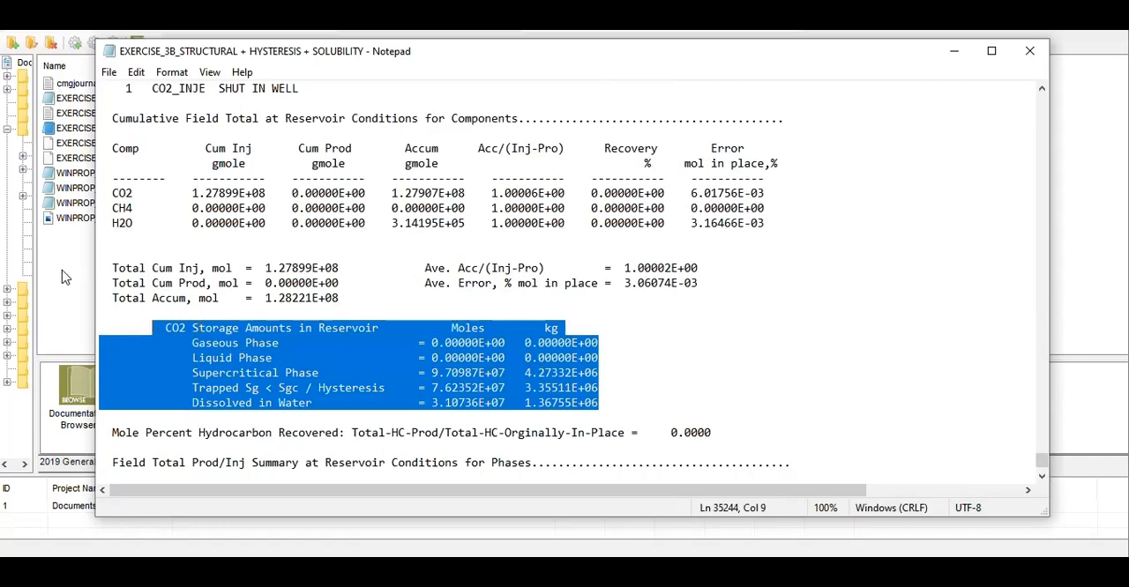
click(1028, 50)
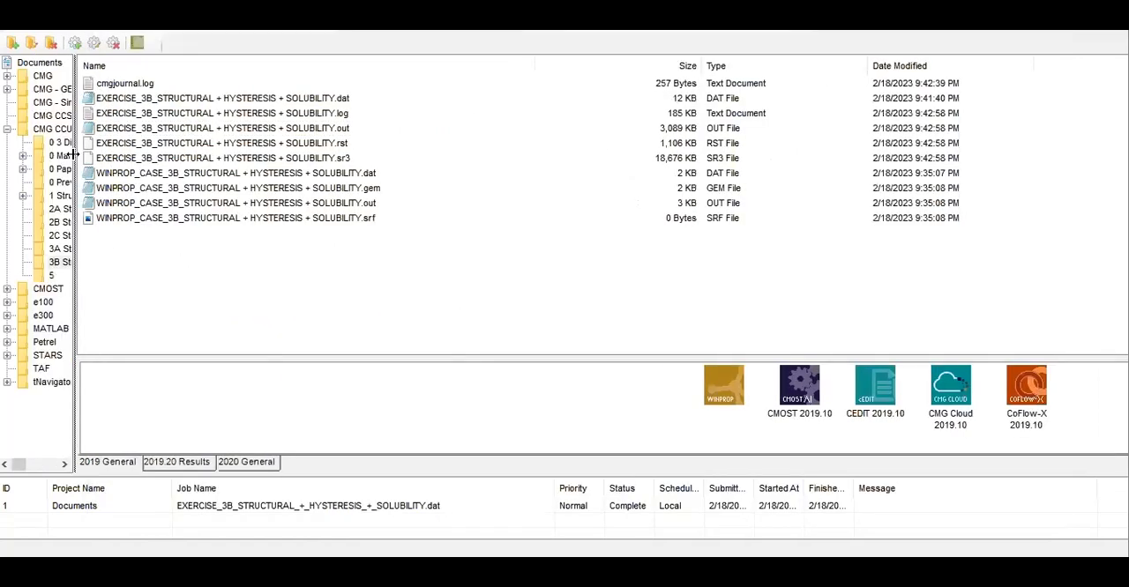
- List the 3A Structural + Hysteresis + Solubility folder and pick its EXERCISE_3A .out file
click(59, 249)
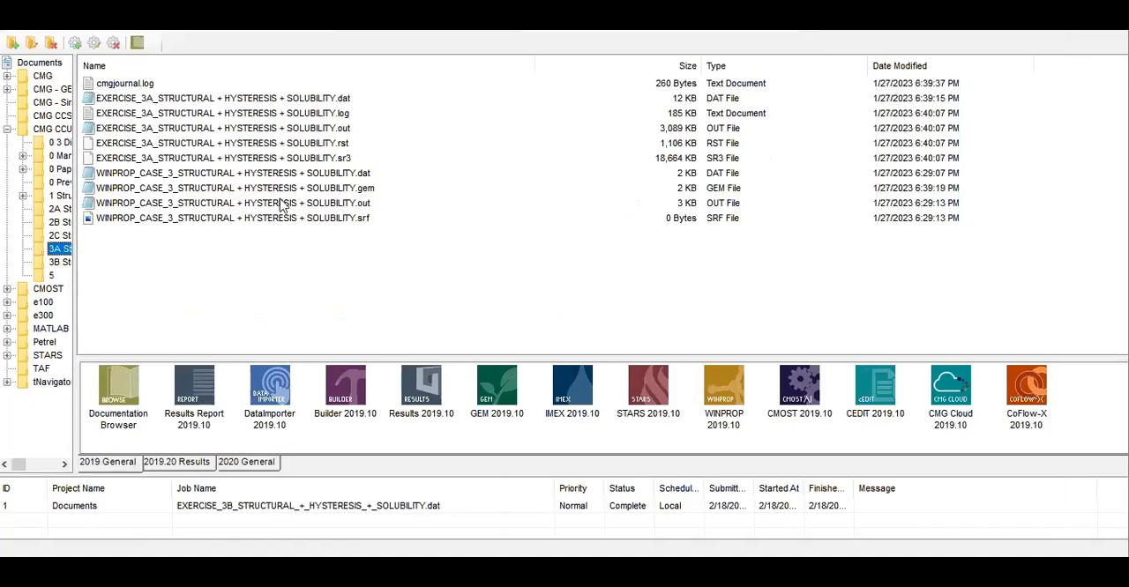
mouse_move(198, 137)
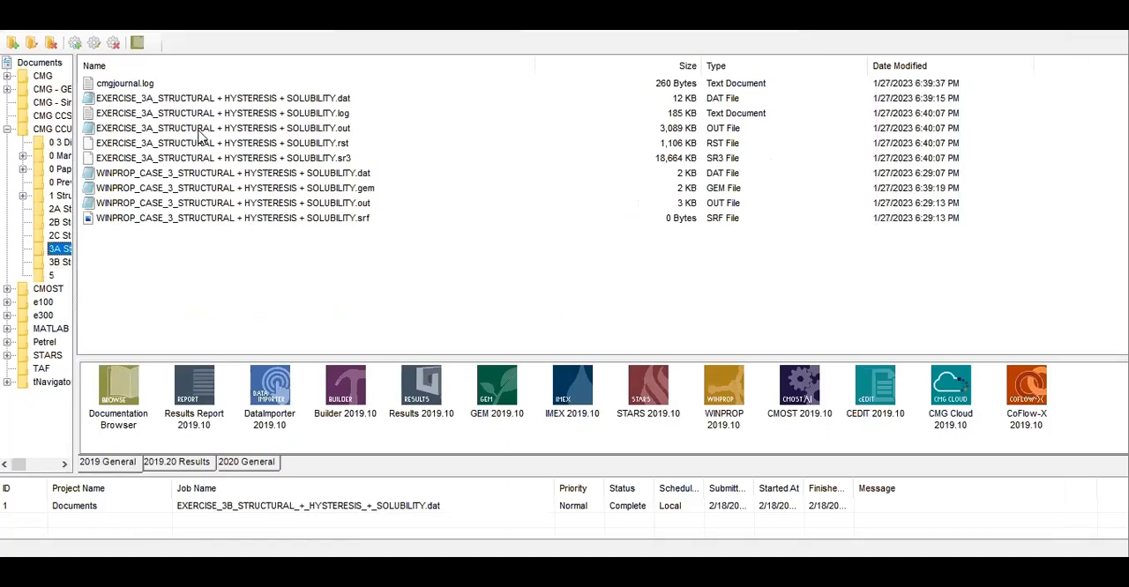
click(220, 128)
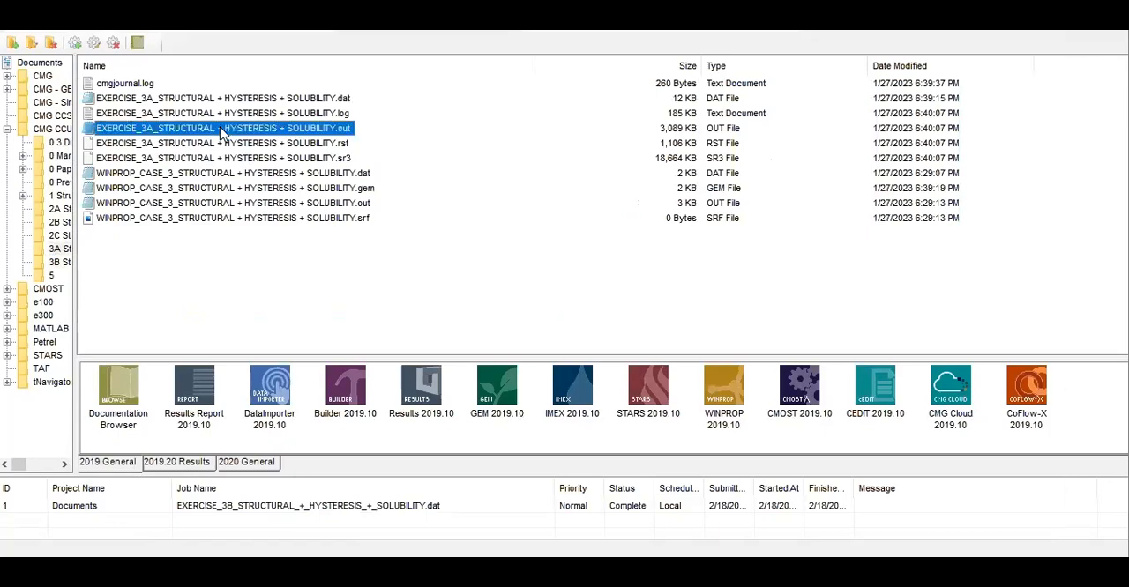
- Open EXERCISE_3A .out in Notepad and scroll to its well summary and CO2 storage amounts
double_click(219, 128)
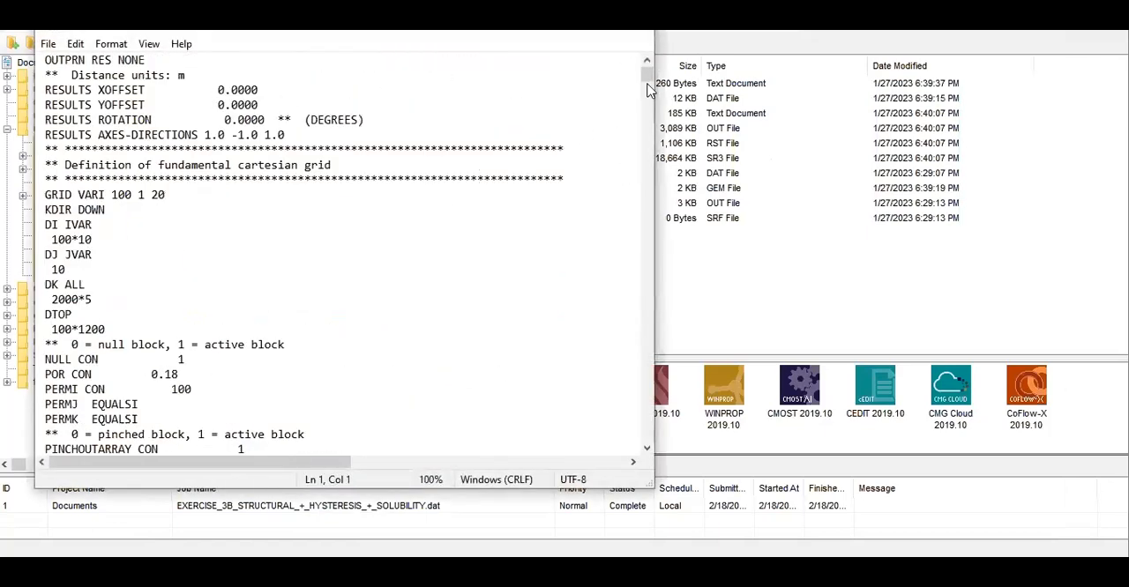
scroll(down, 3)
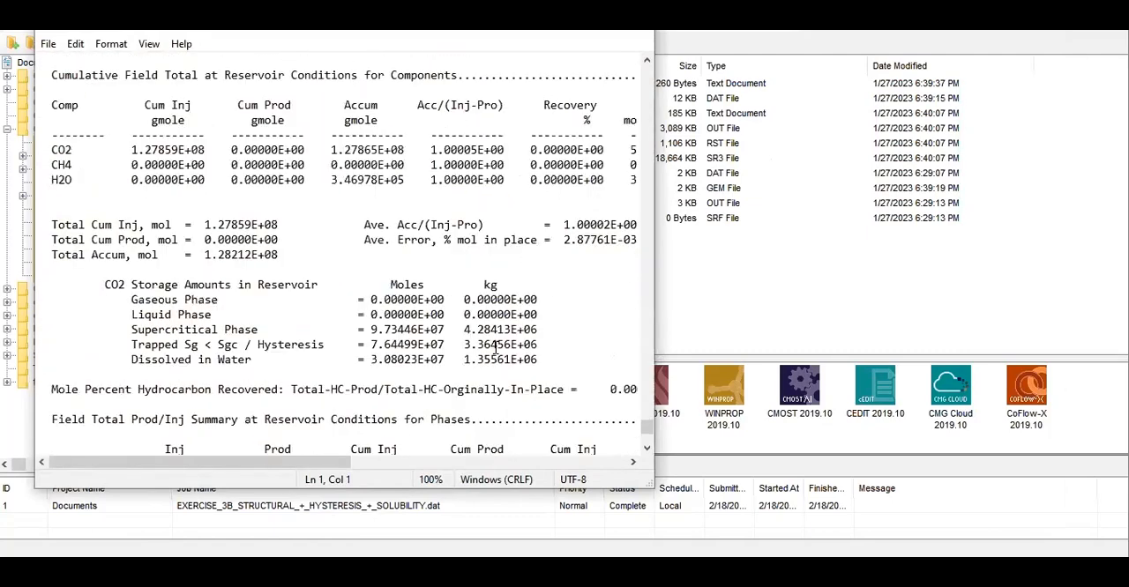
scroll(down, 3)
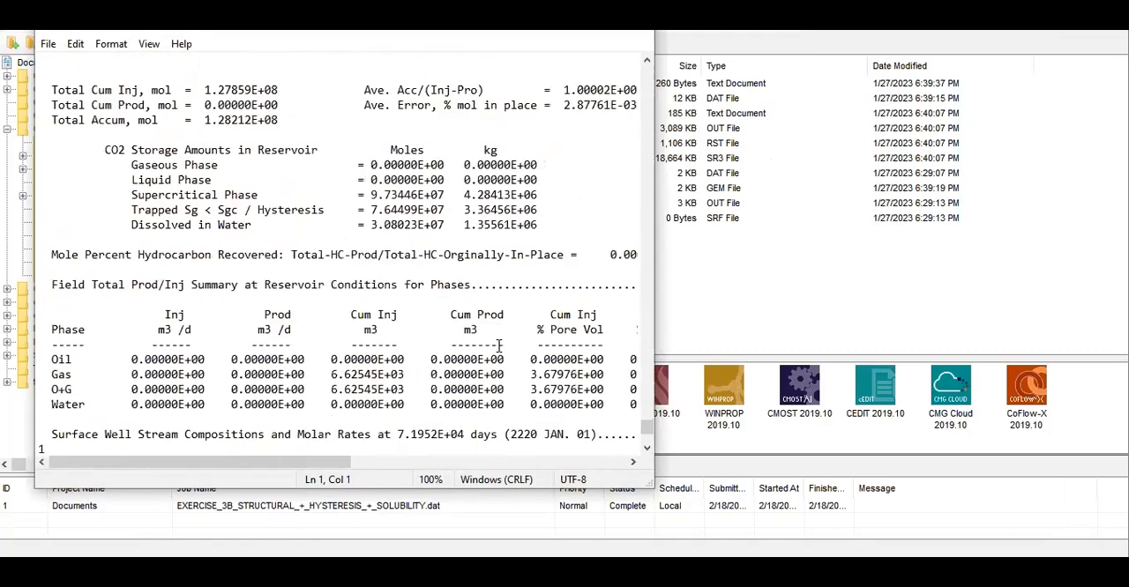
scroll(down, 3)
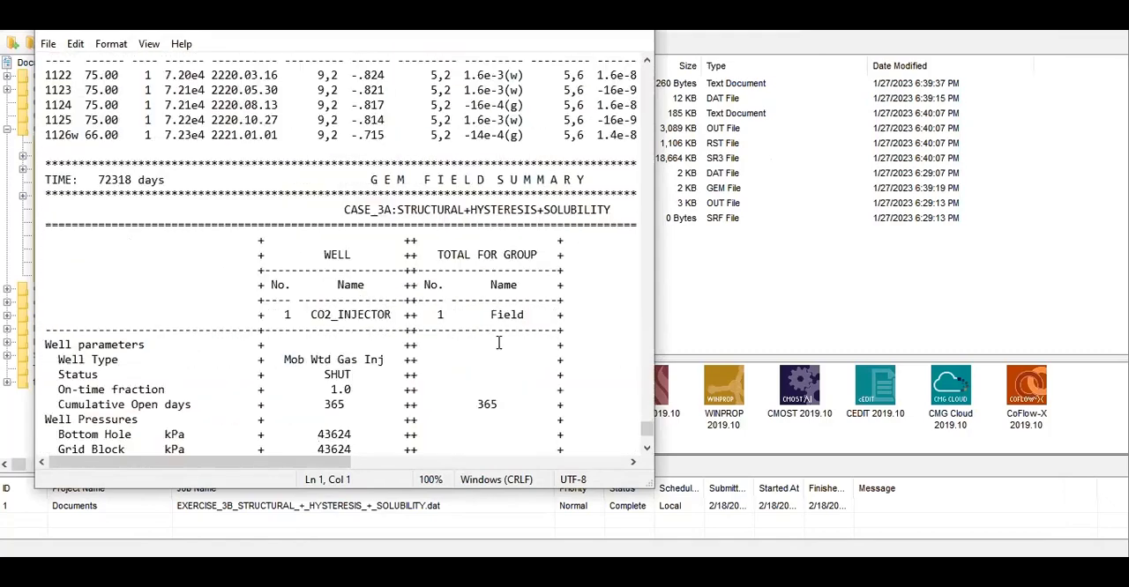
scroll(down, 3)
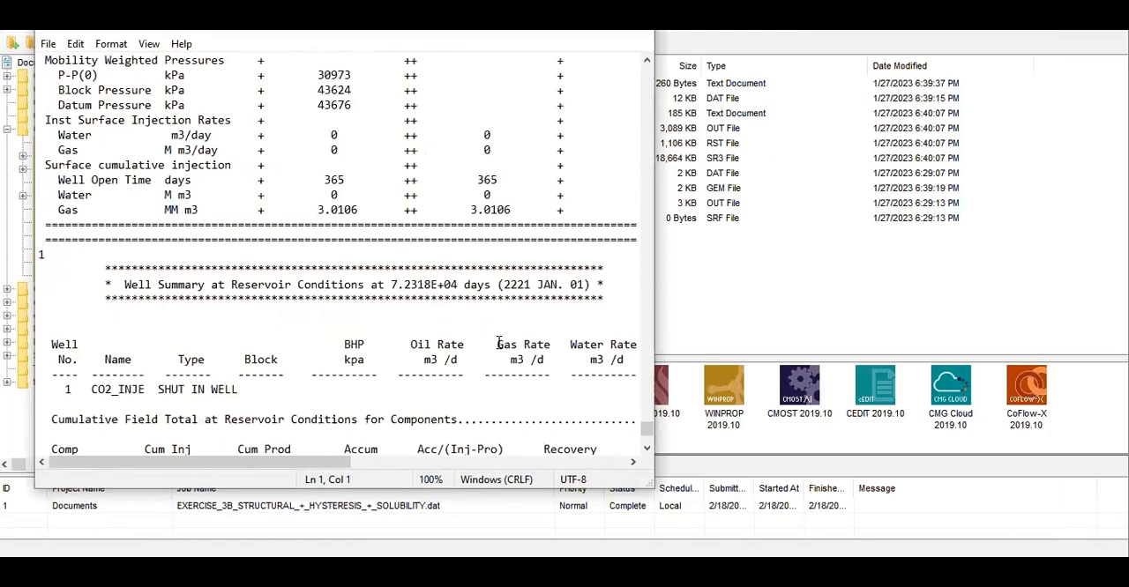
scroll(down, 3)
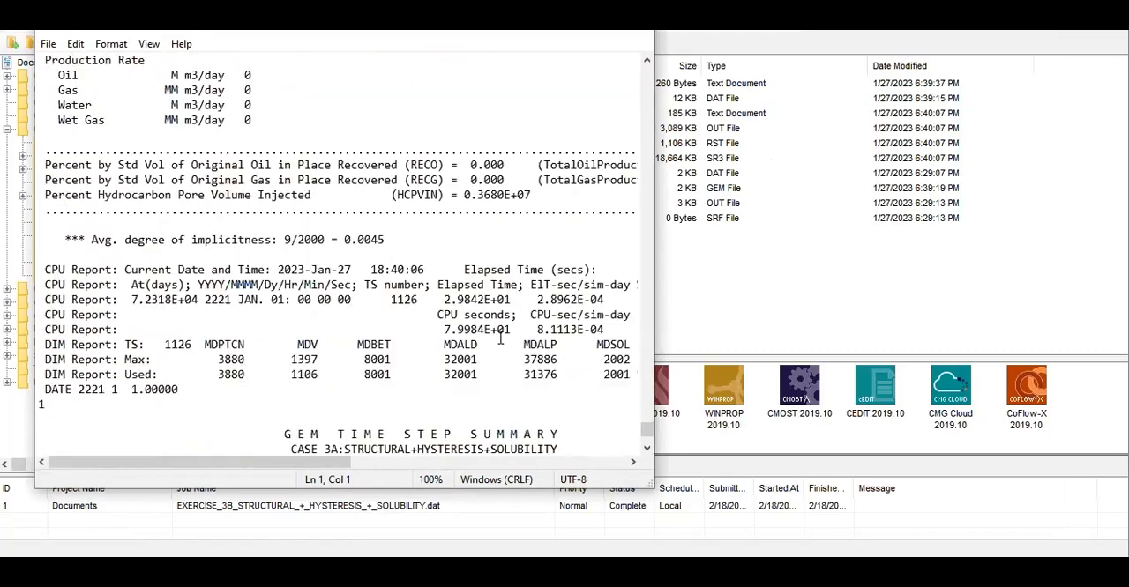
scroll(down, 3)
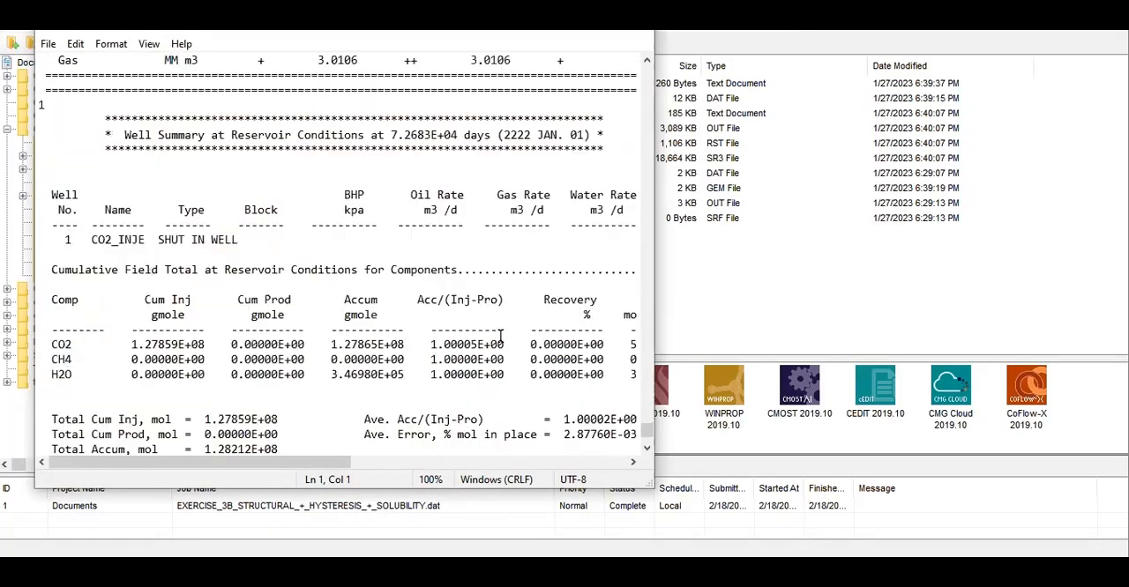
scroll(up, 3)
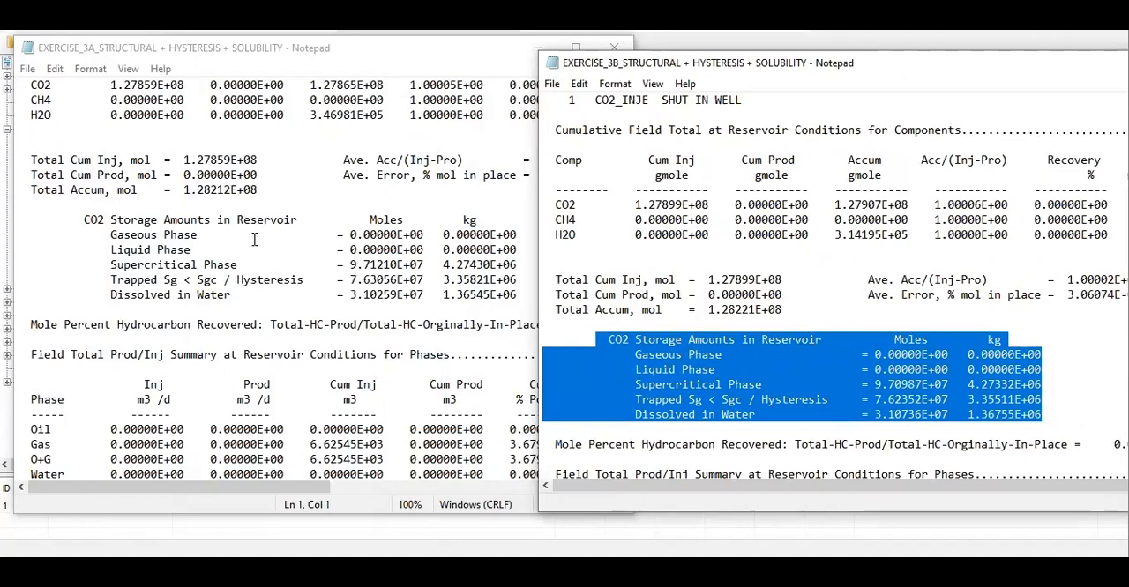
mouse_move(604, 350)
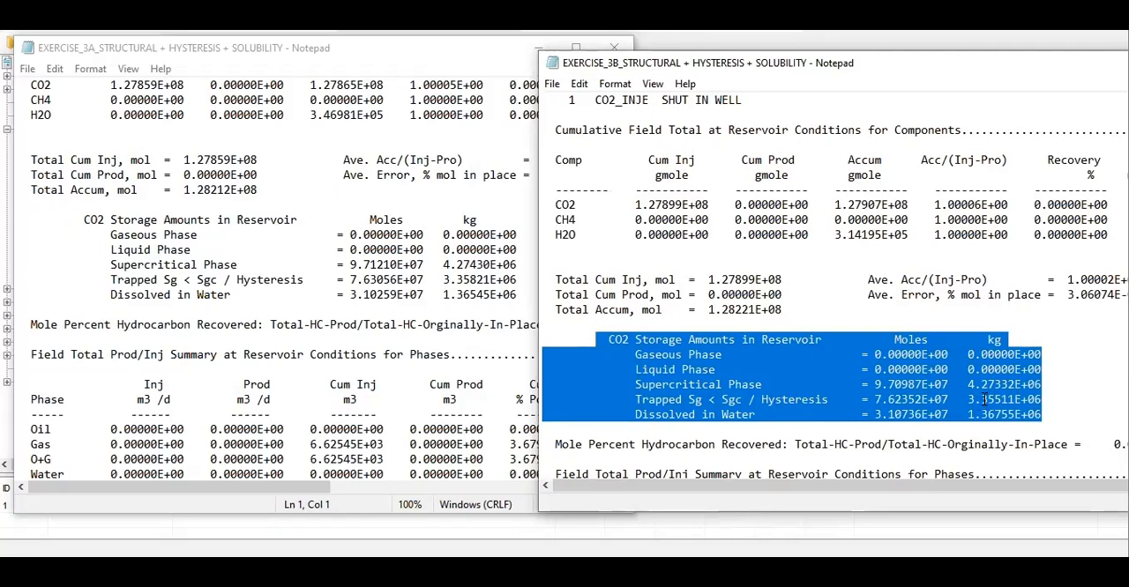
mouse_move(172, 284)
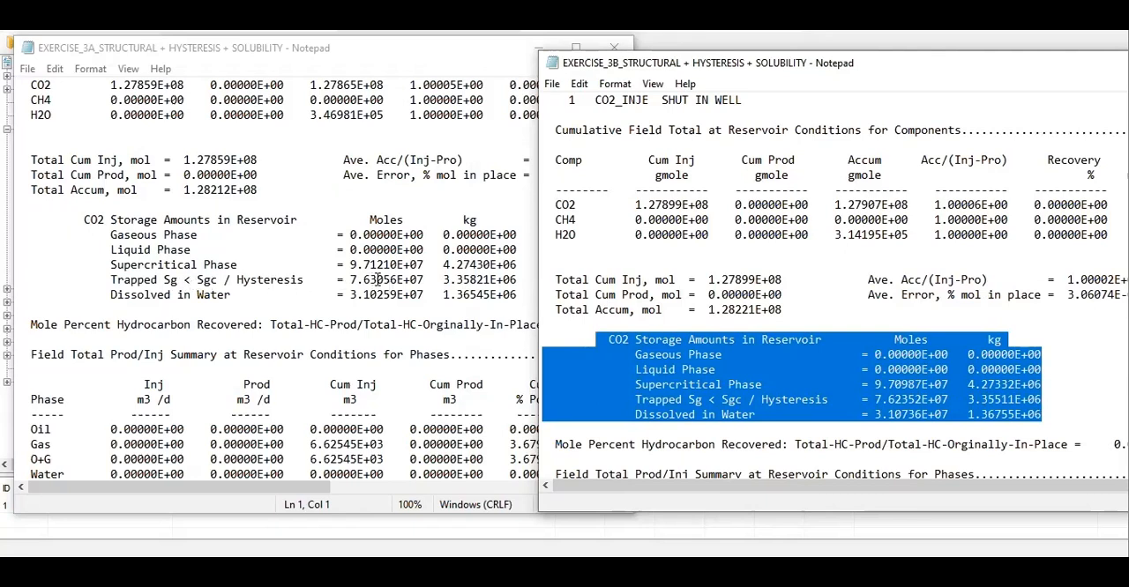
mouse_move(696, 328)
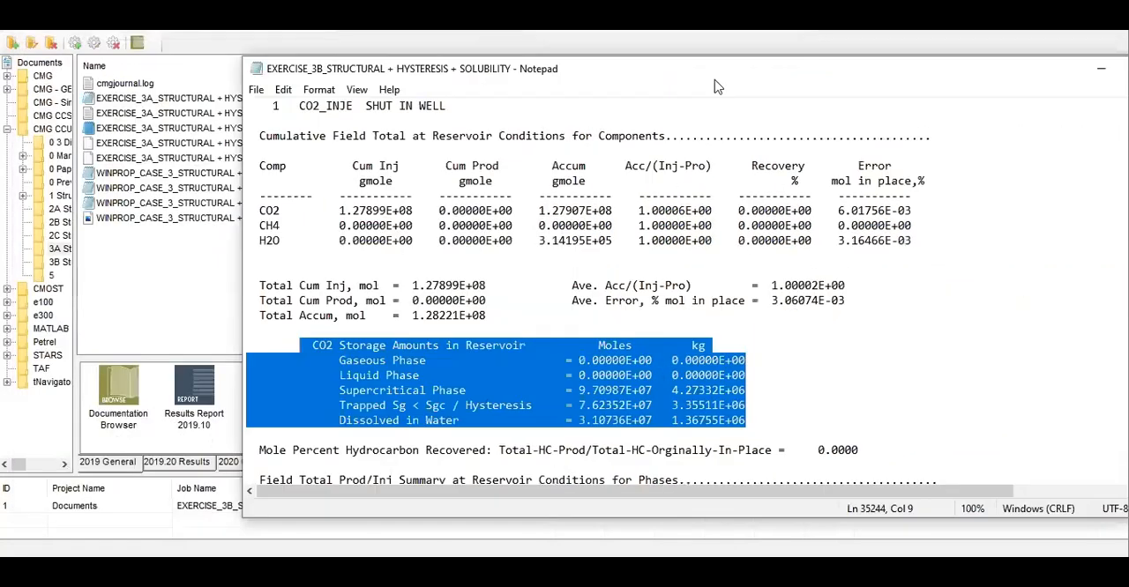
- Minimize Notepad, list the Exercise 3B folder, and pick the EXERCISE_3B .sr3 results file
click(1100, 69)
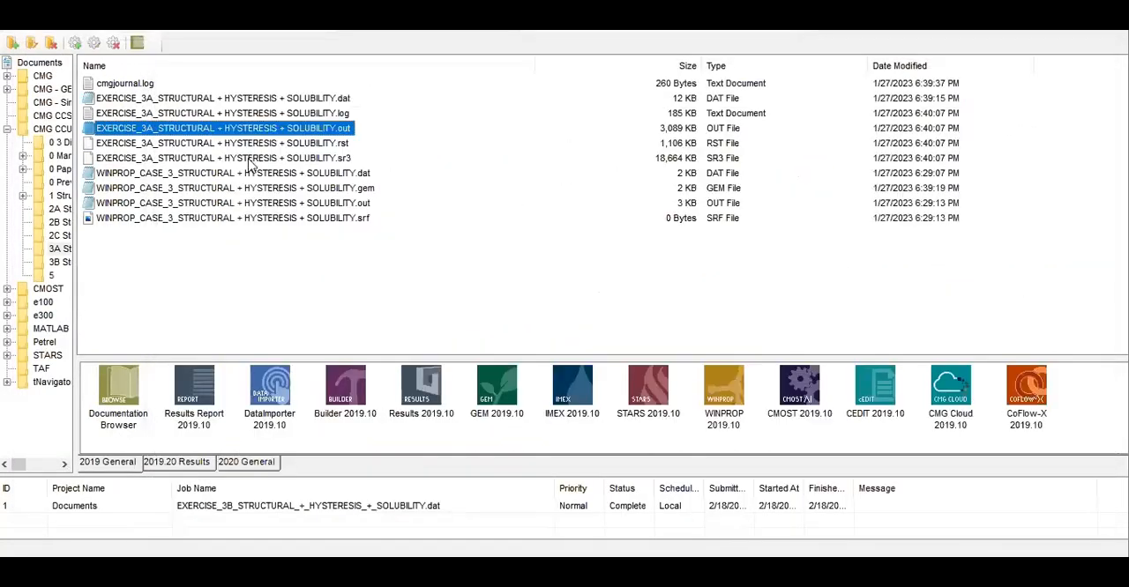
mouse_move(83, 272)
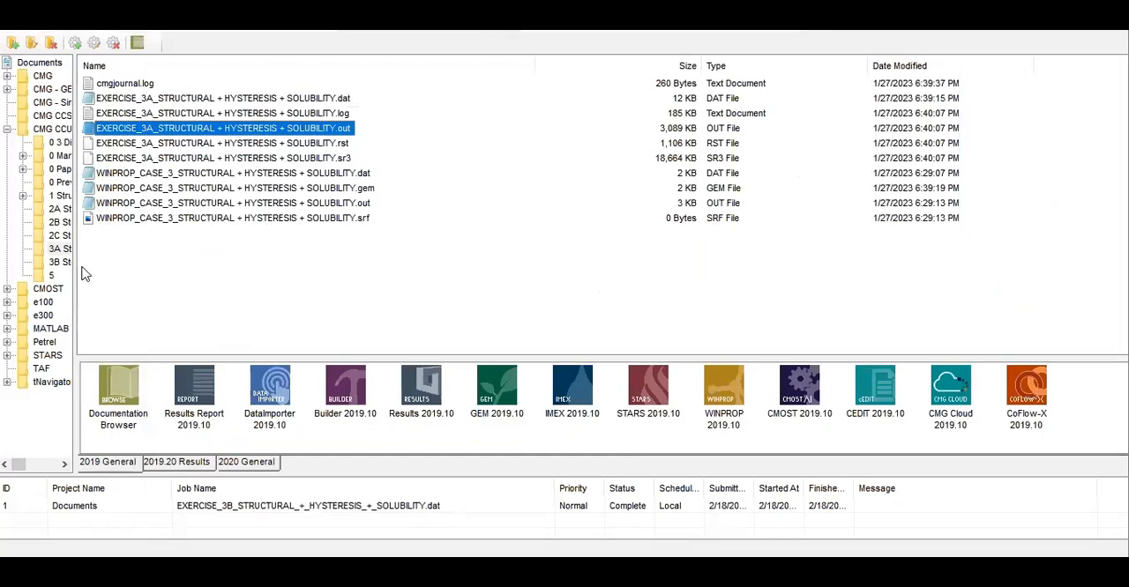
click(60, 262)
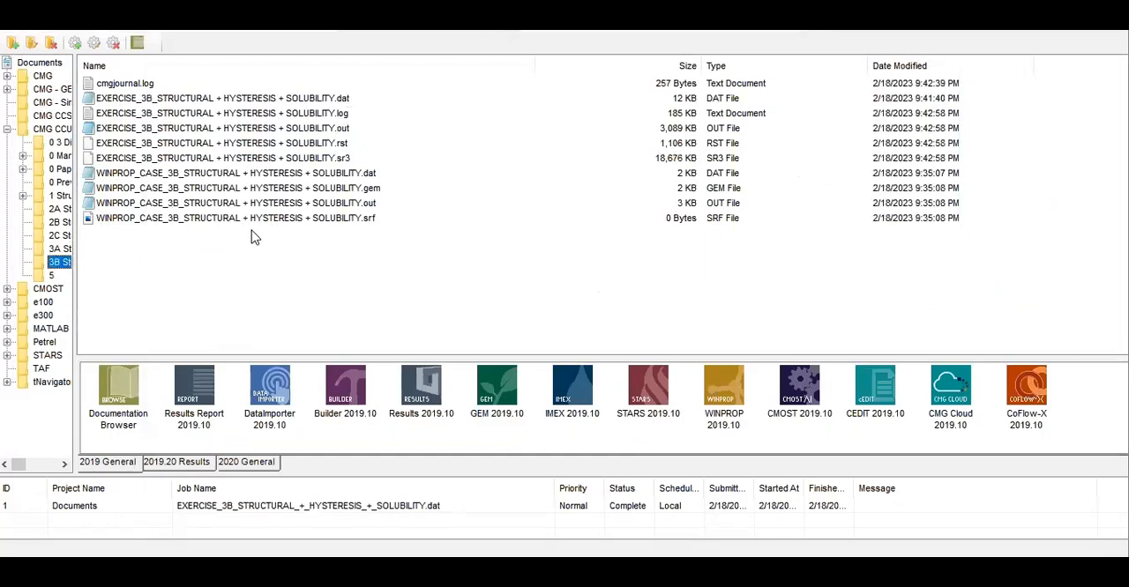
mouse_move(243, 172)
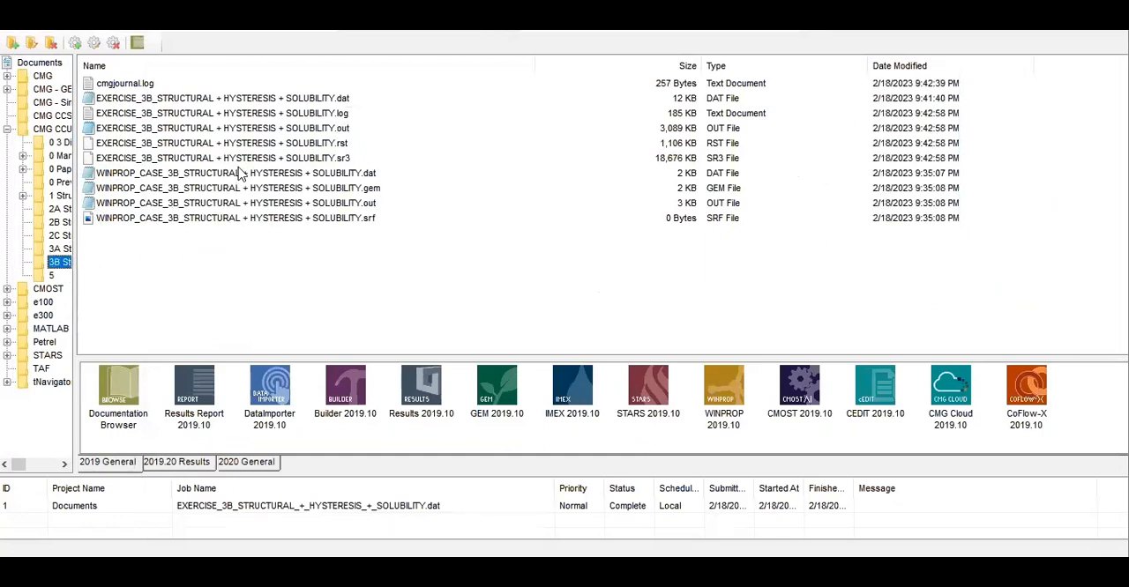
click(220, 158)
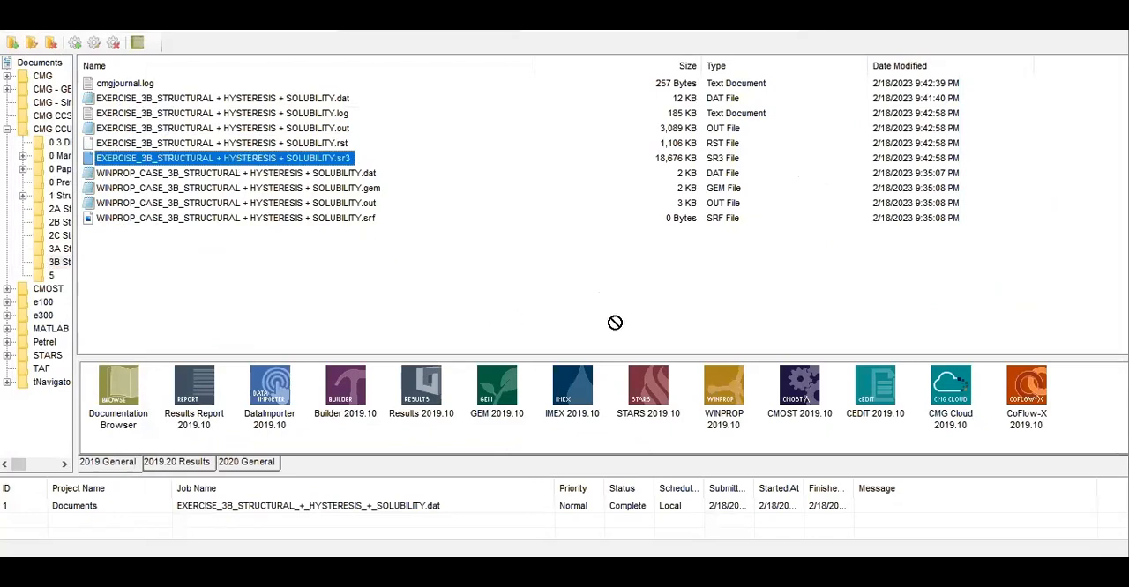
mouse_move(421, 391)
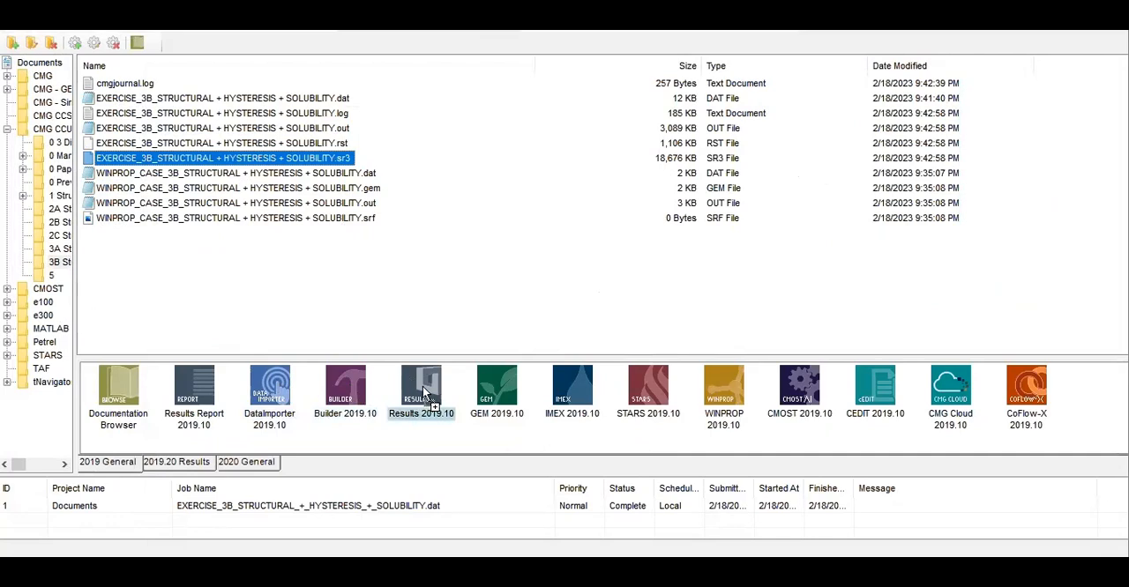